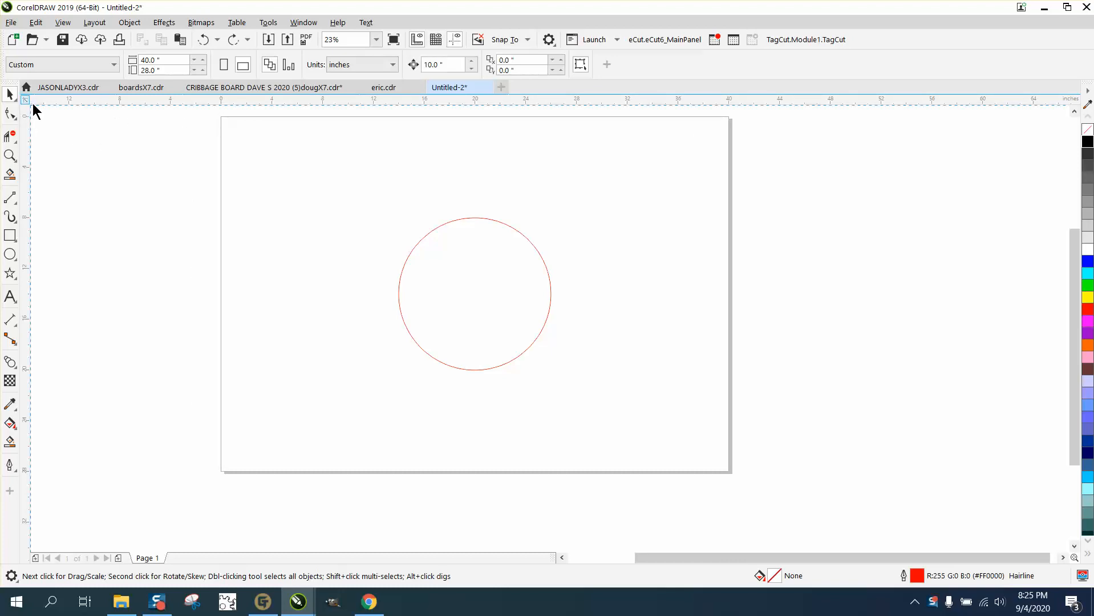
- Review the snapping options list and close it again without changes
left_click(526, 59)
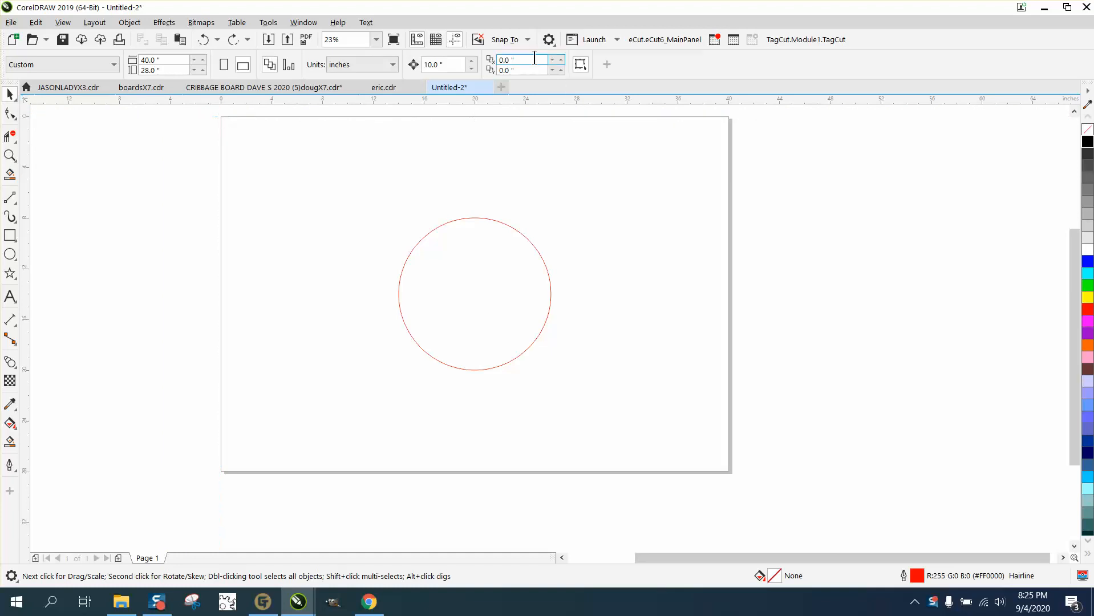
left_click(506, 39)
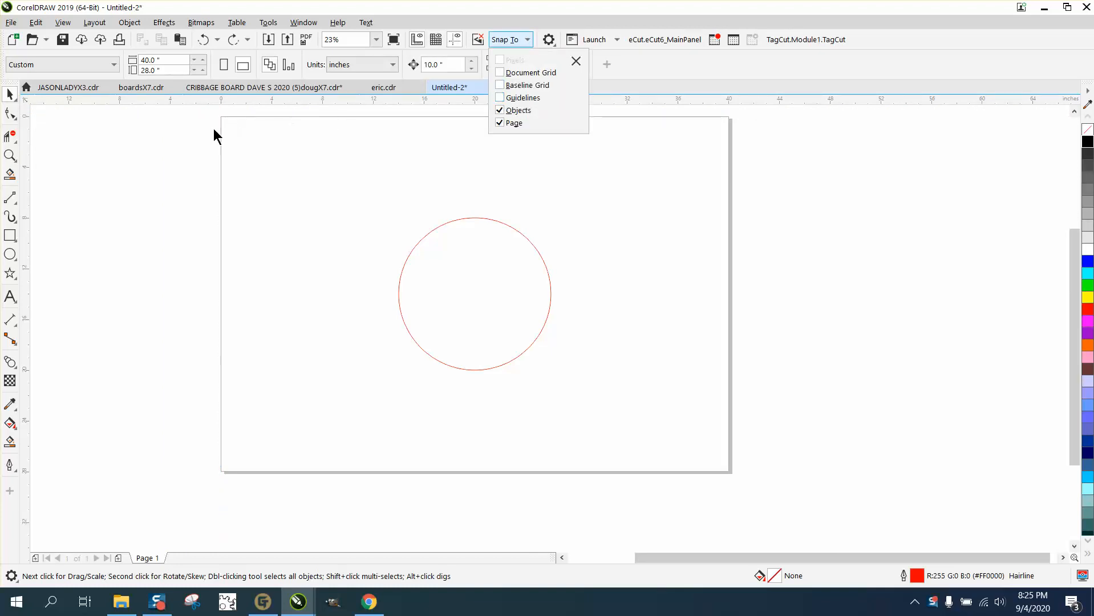
left_click(575, 60)
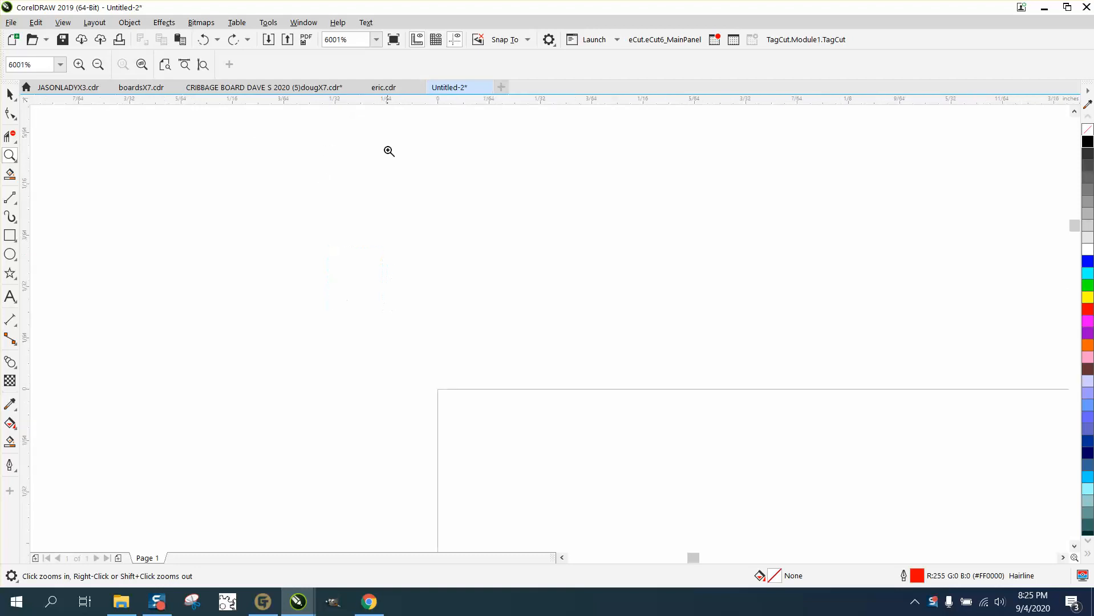
mouse_move(496, 110)
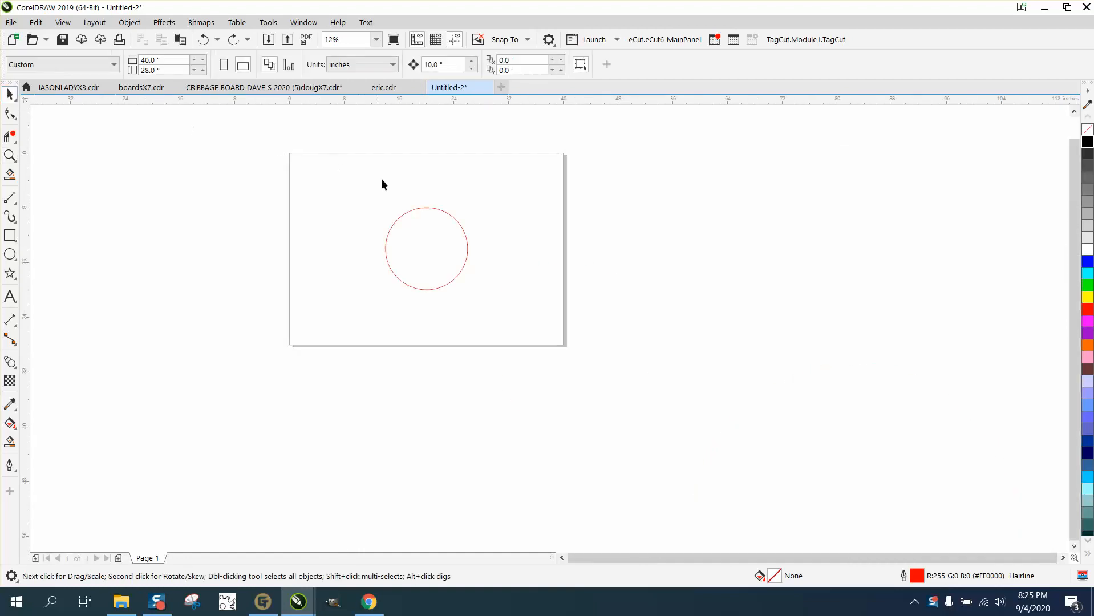
mouse_move(401, 220)
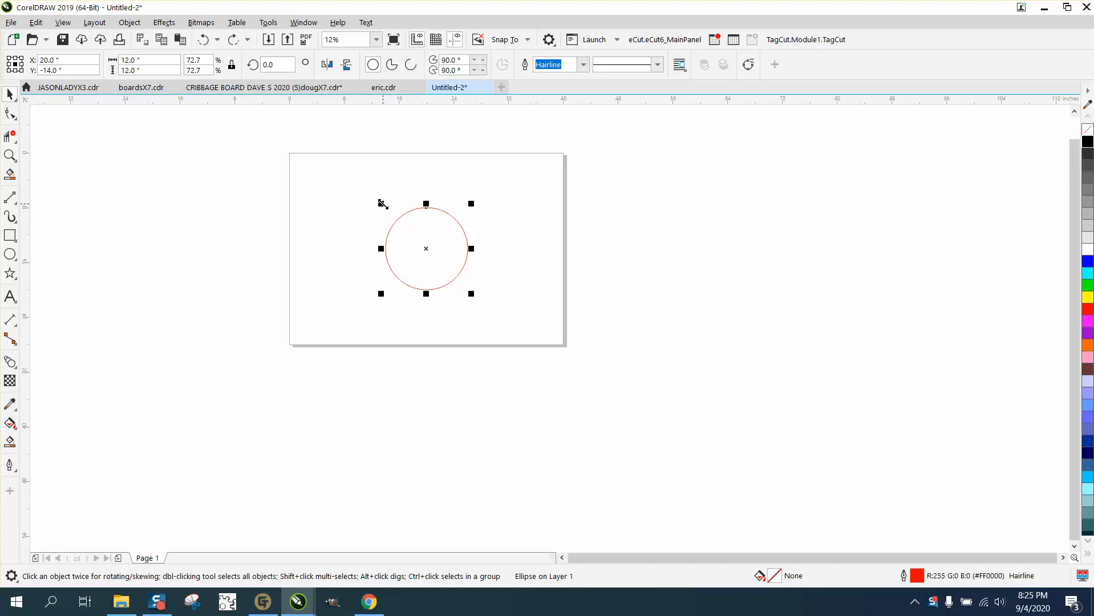
mouse_move(435, 235)
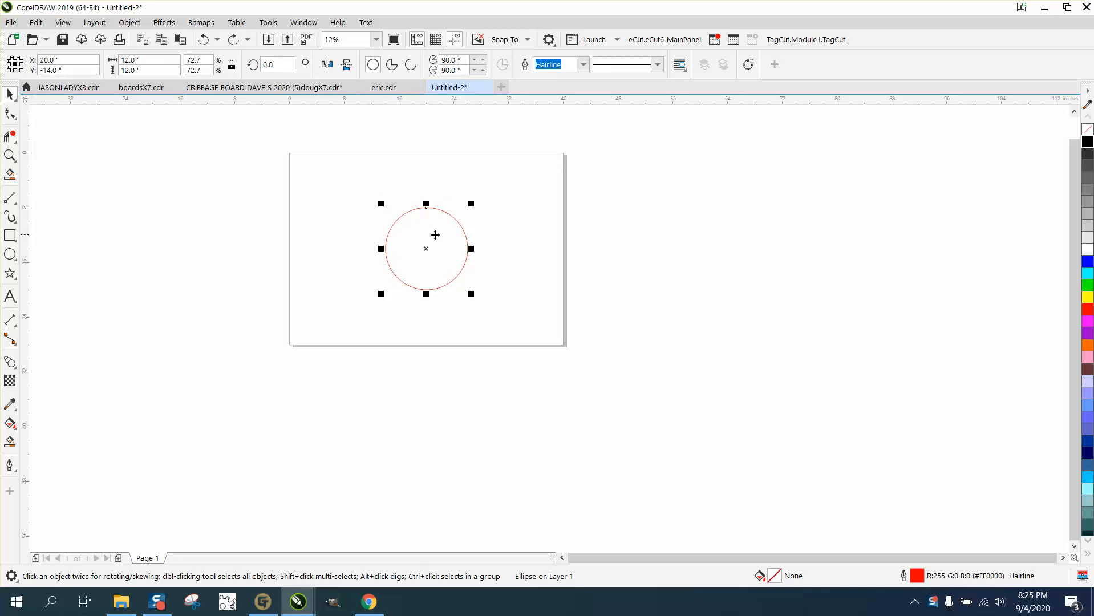
mouse_move(437, 181)
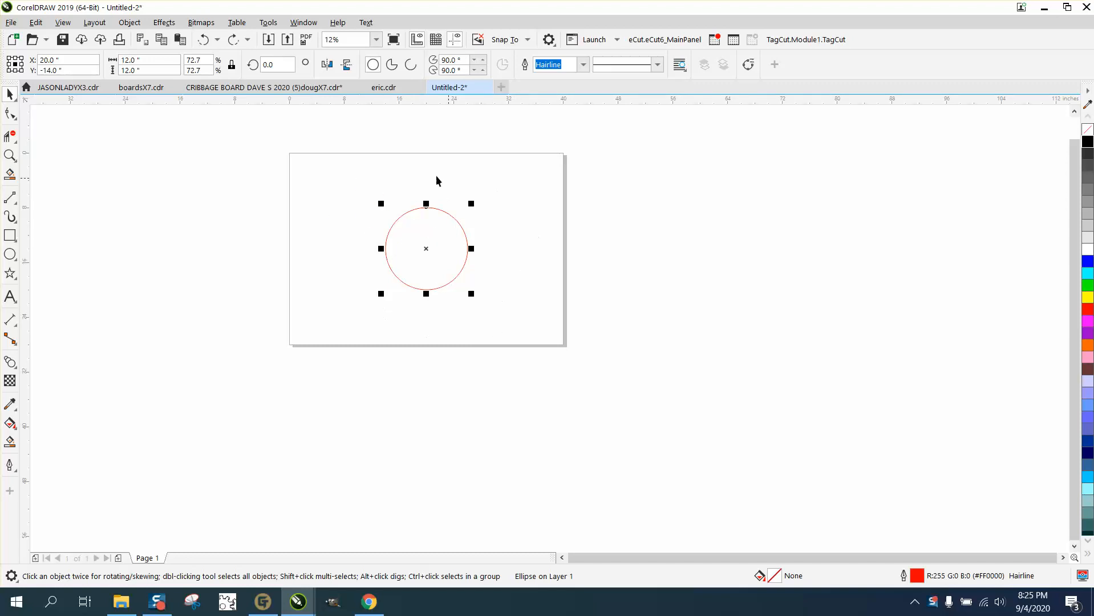
mouse_move(491, 260)
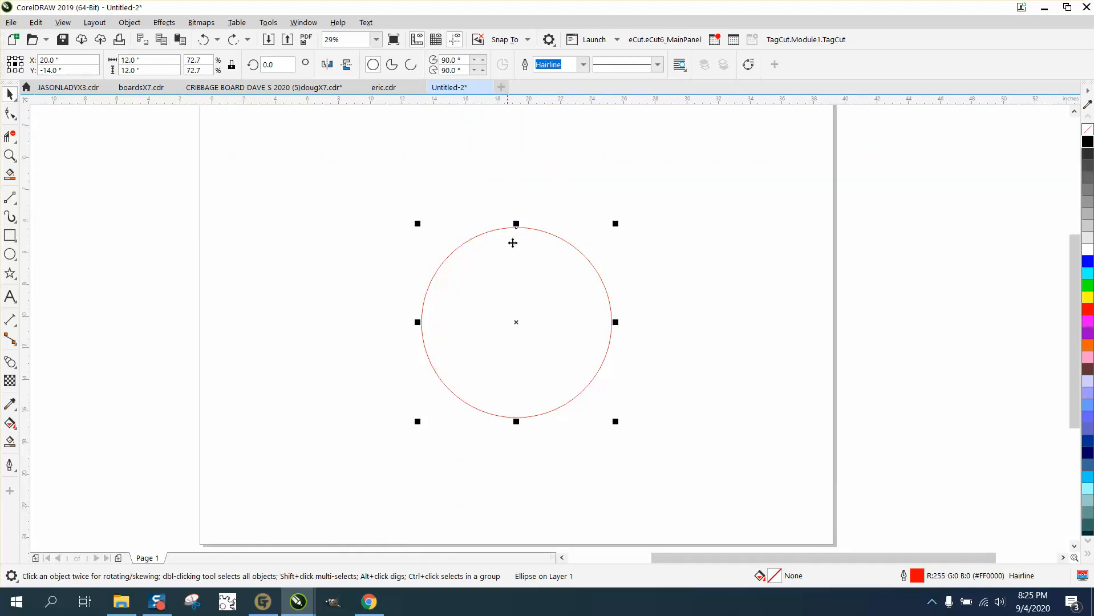
mouse_move(454, 285)
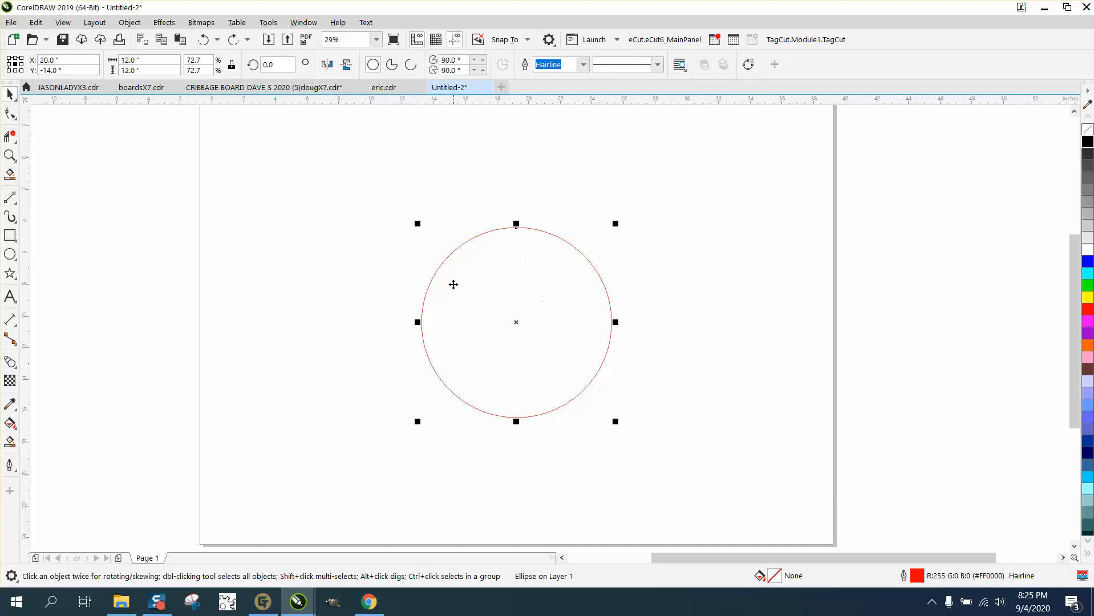
- Frame the circle with a temporary square, move the ruler origin to its top-left corner, then delete it
left_click(9, 235)
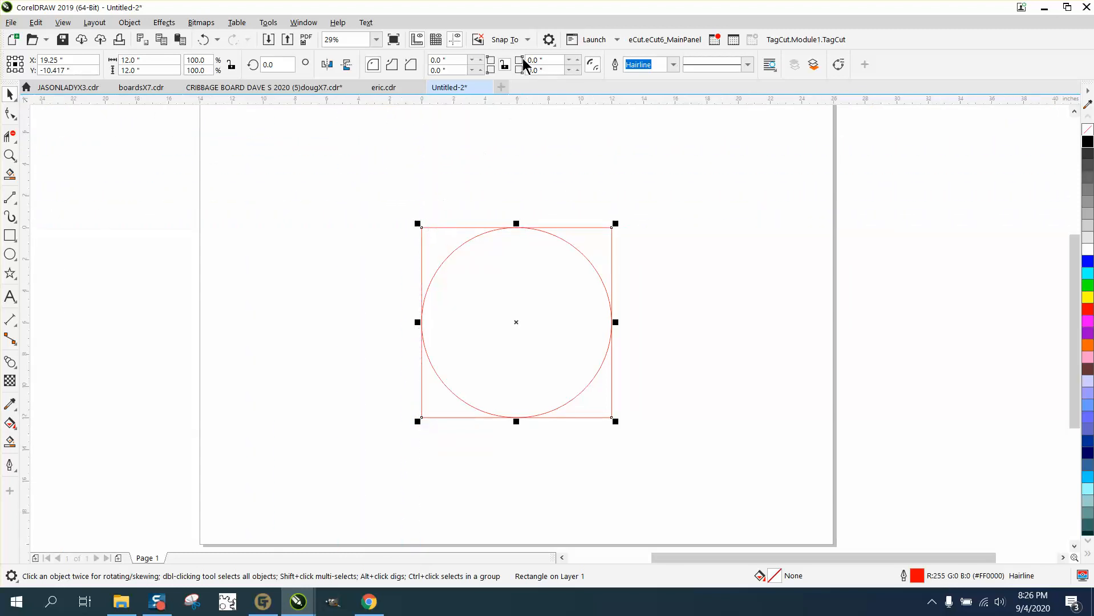
left_click(506, 39)
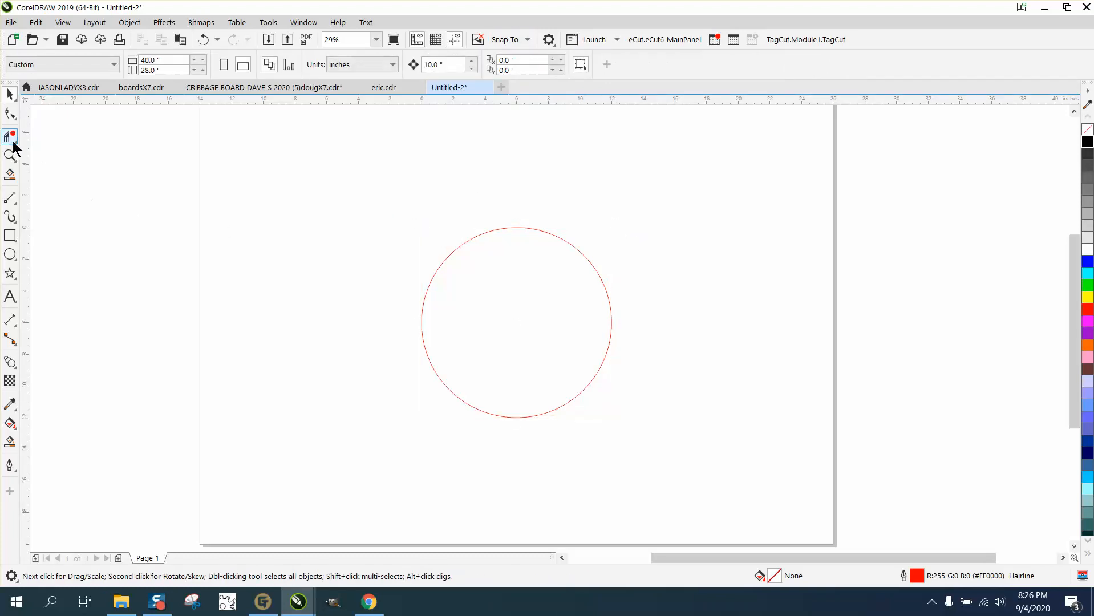
- Zoom in and drag vertical and horizontal guidelines onto the circle's left and top edges
left_click(516, 322)
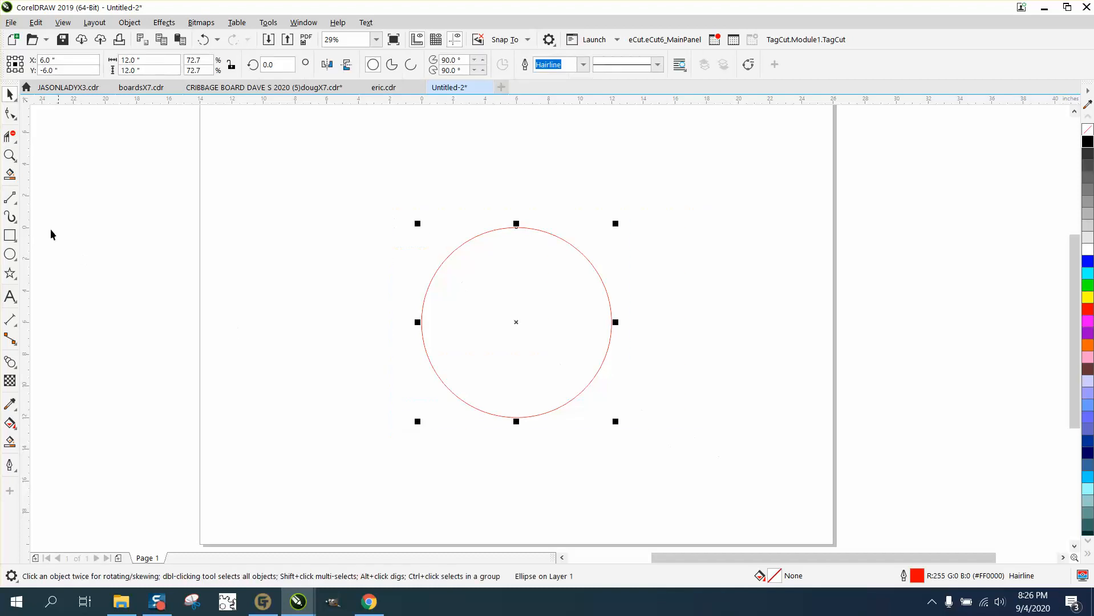
left_click(9, 155)
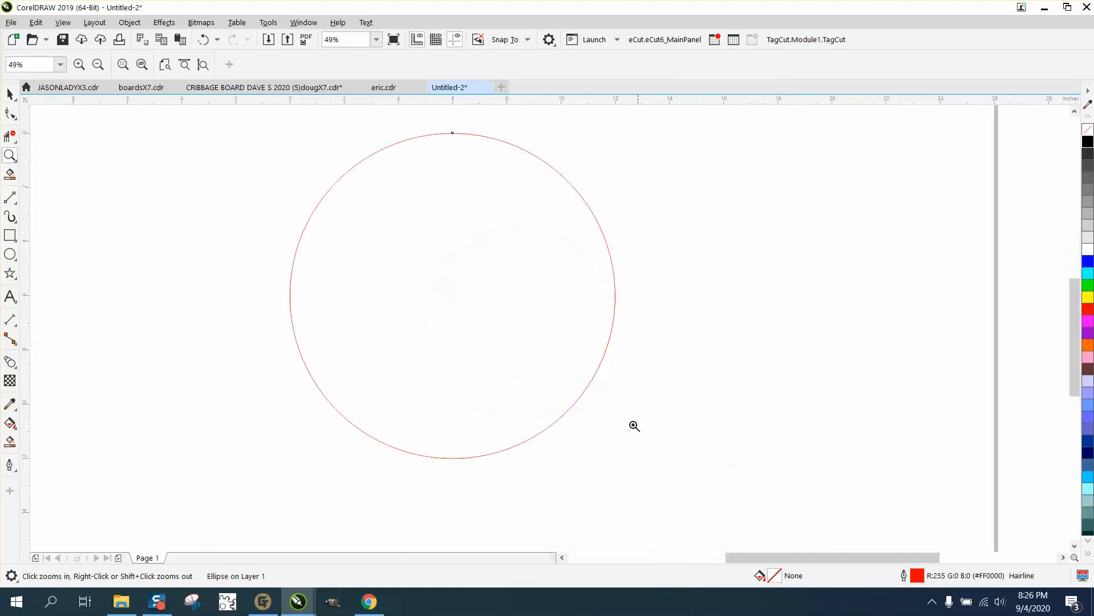
mouse_move(25, 127)
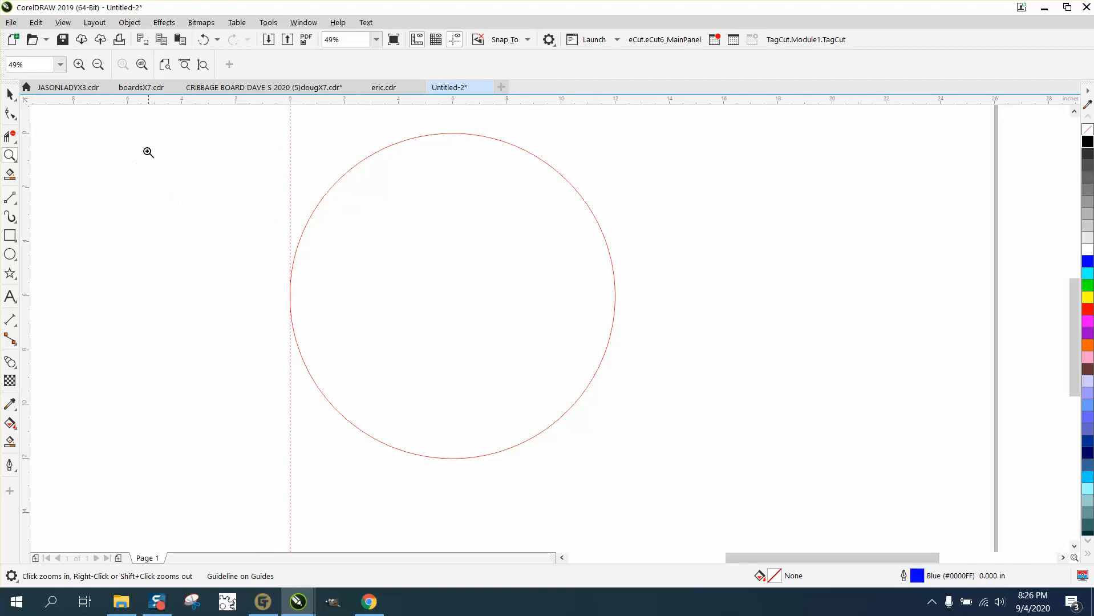
left_click(8, 92)
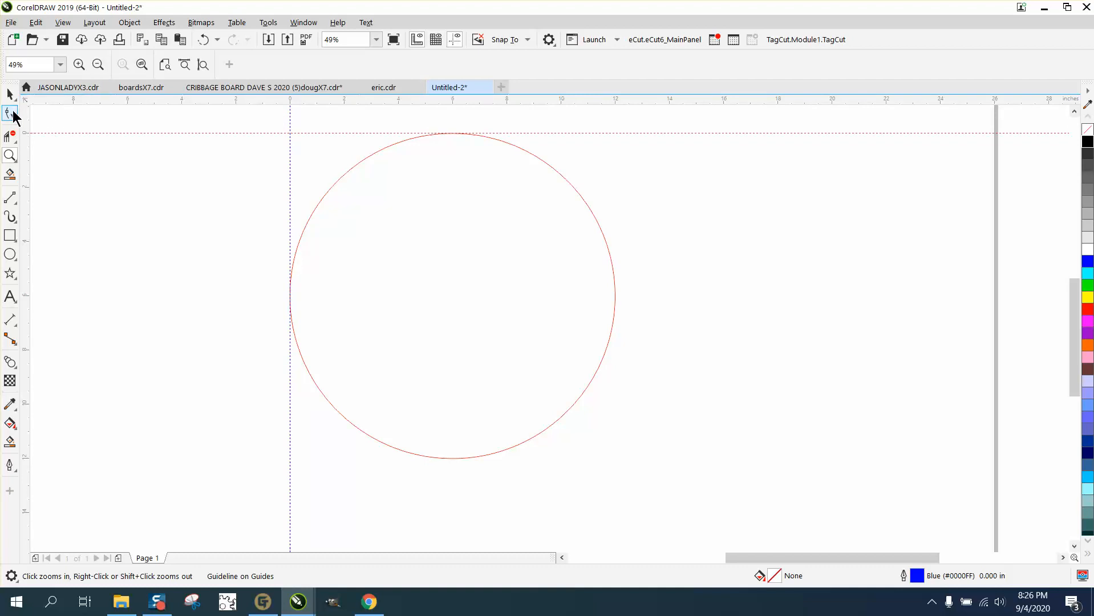
- Check the guideline positions and snap the vertical guideline from X 0.007 to exactly 0.0
left_click(8, 111)
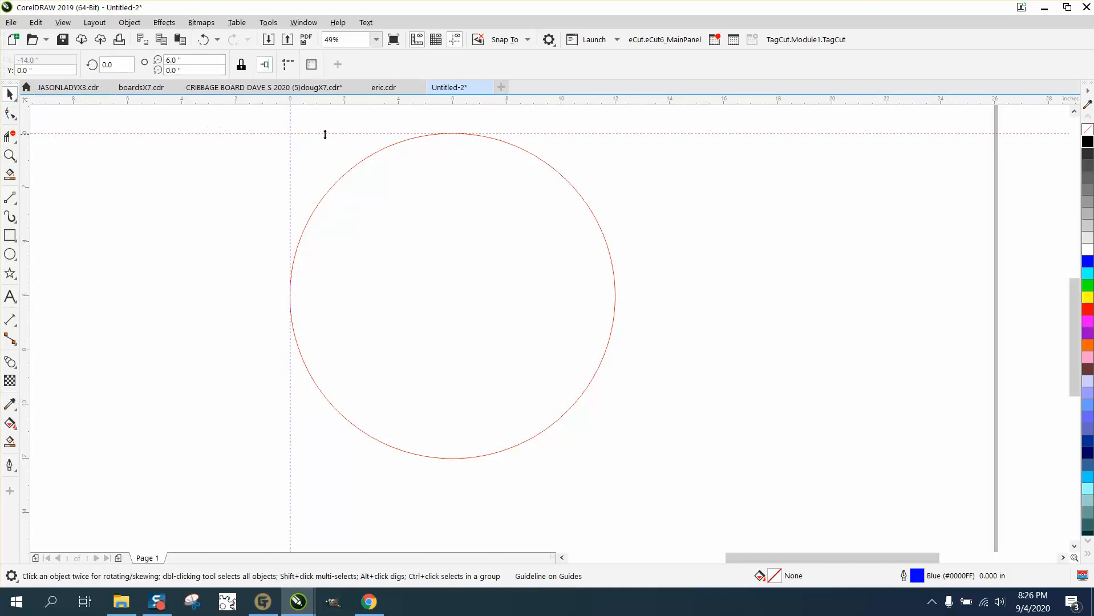
mouse_move(160, 111)
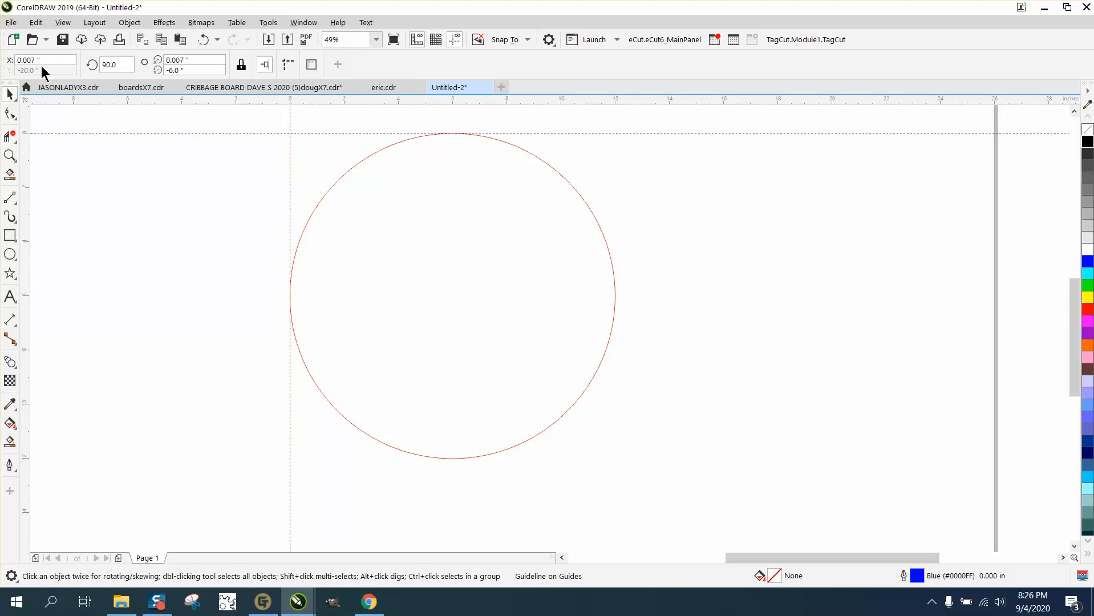
left_click(40, 63)
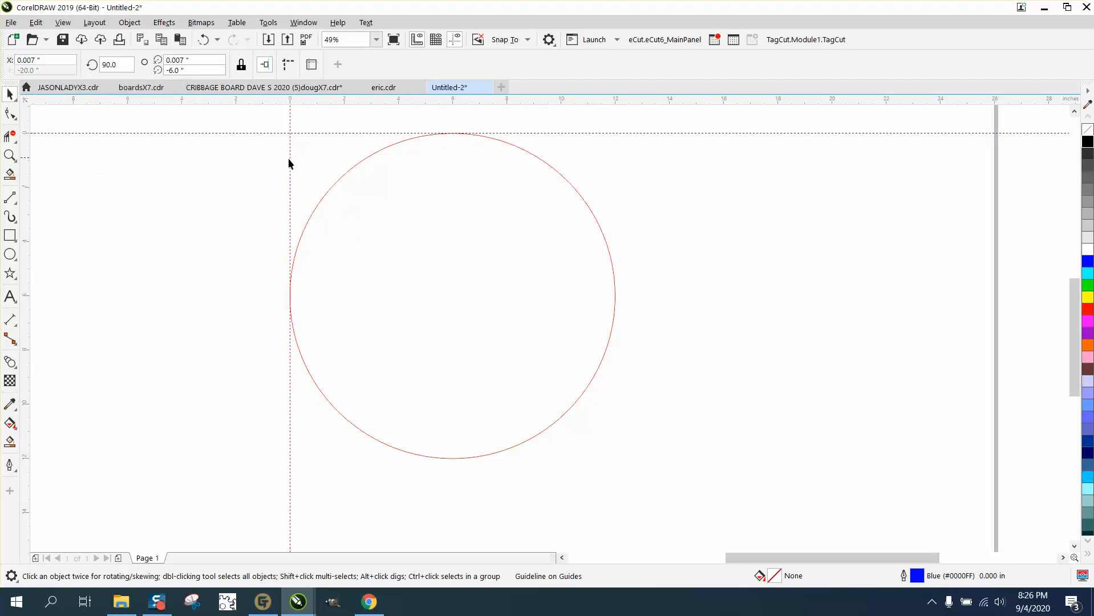
left_click_drag(289, 289, 205, 290)
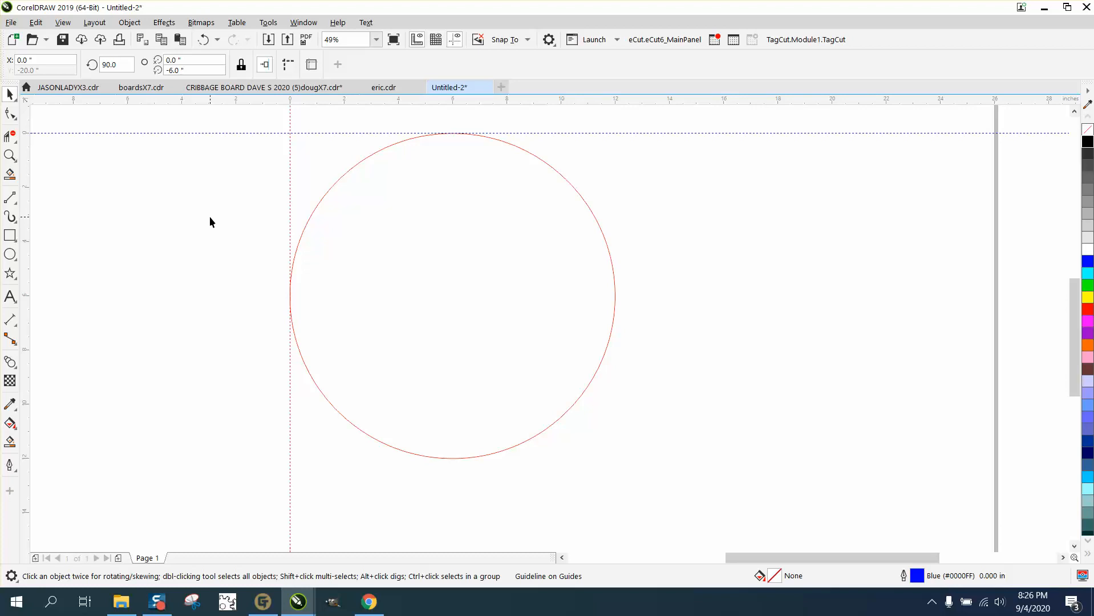
mouse_move(166, 227)
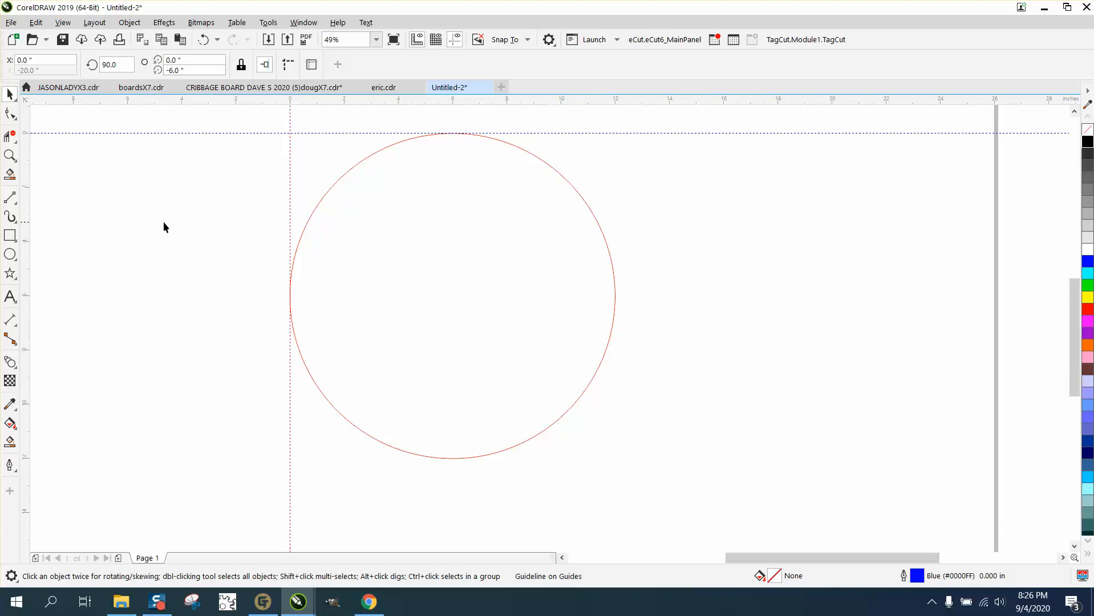
mouse_move(184, 209)
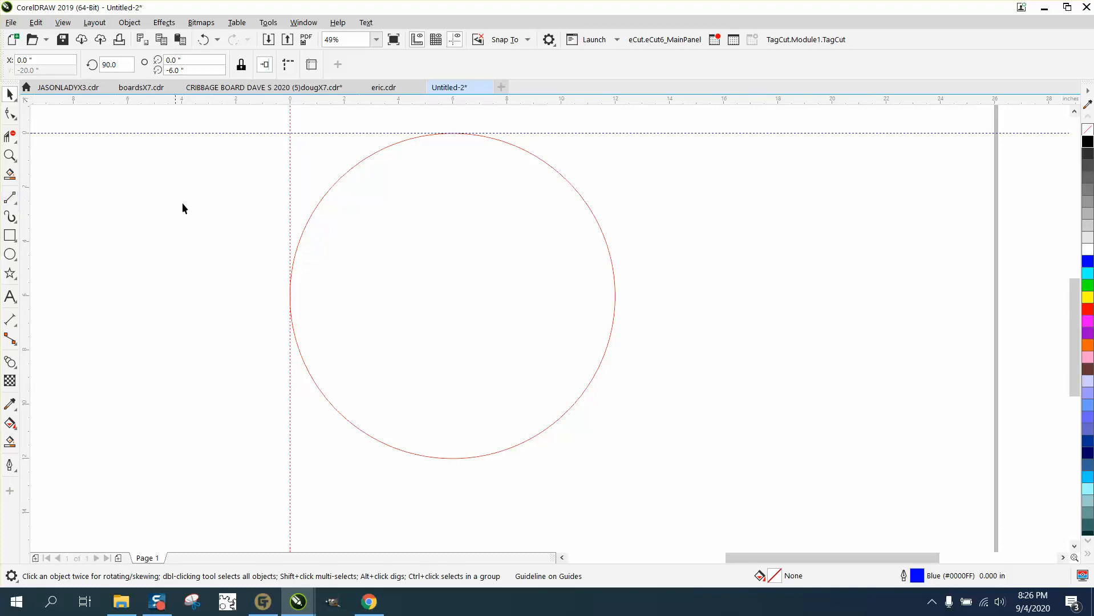
mouse_move(376, 355)
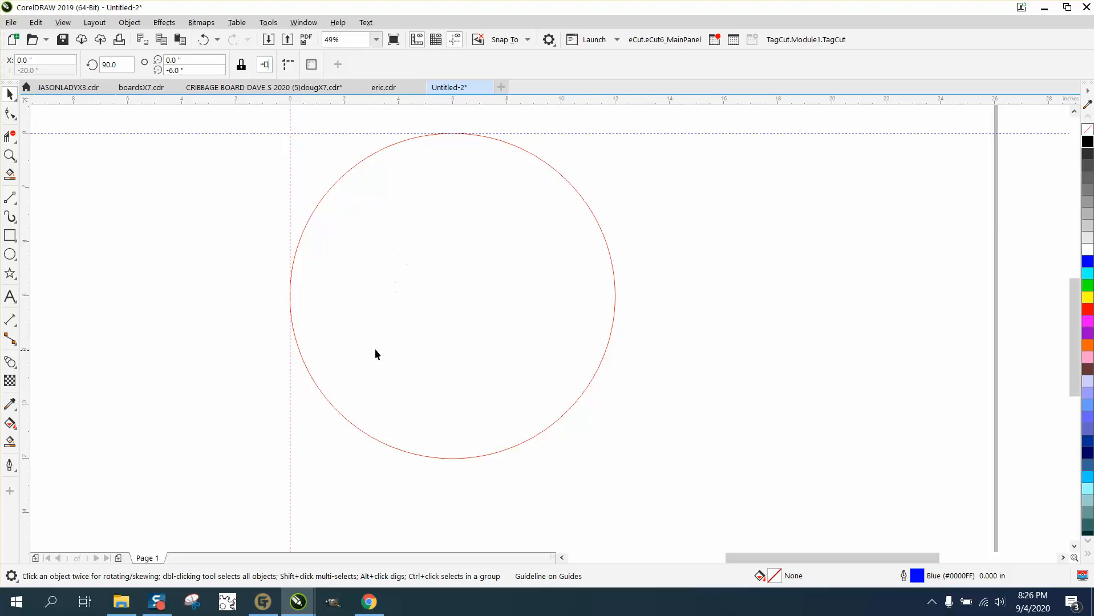
mouse_move(397, 108)
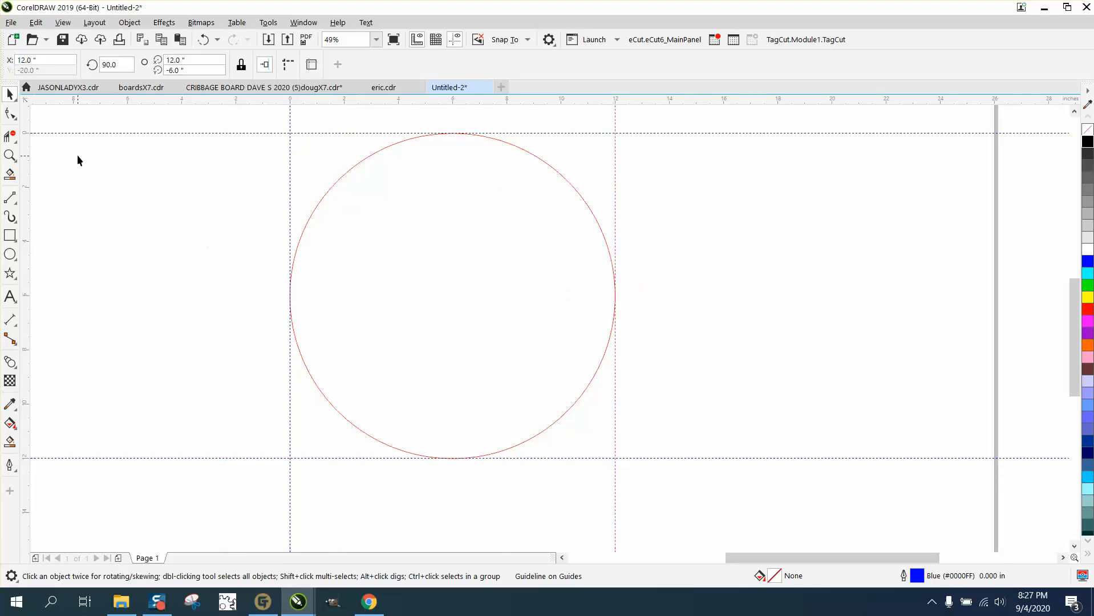
mouse_move(497, 272)
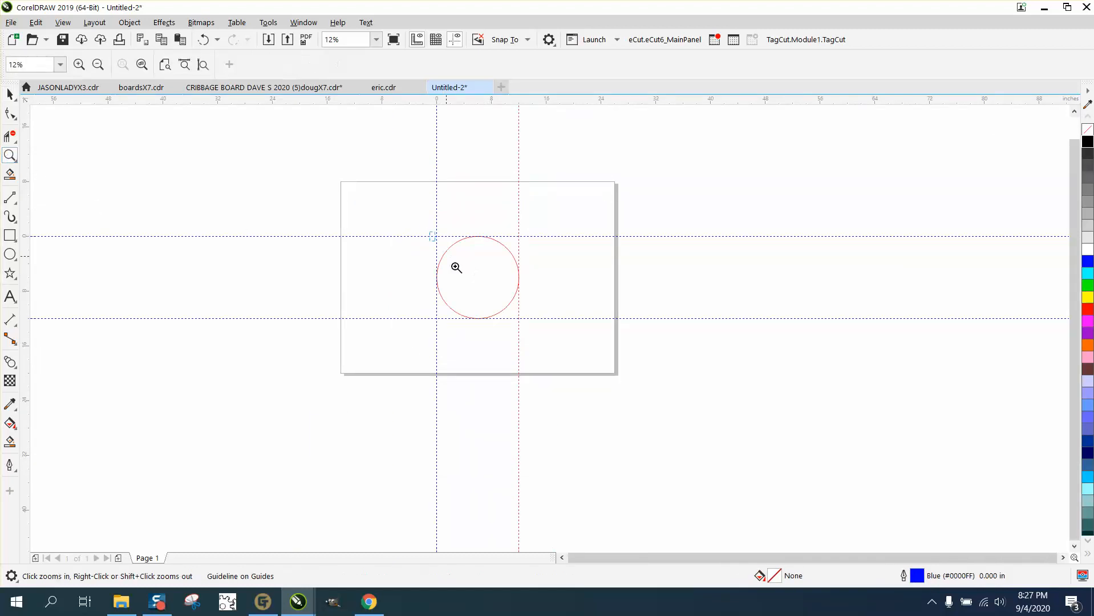
- Add right and bottom guidelines at the circle's quadrant points, then zoom back in to check
left_click(457, 268)
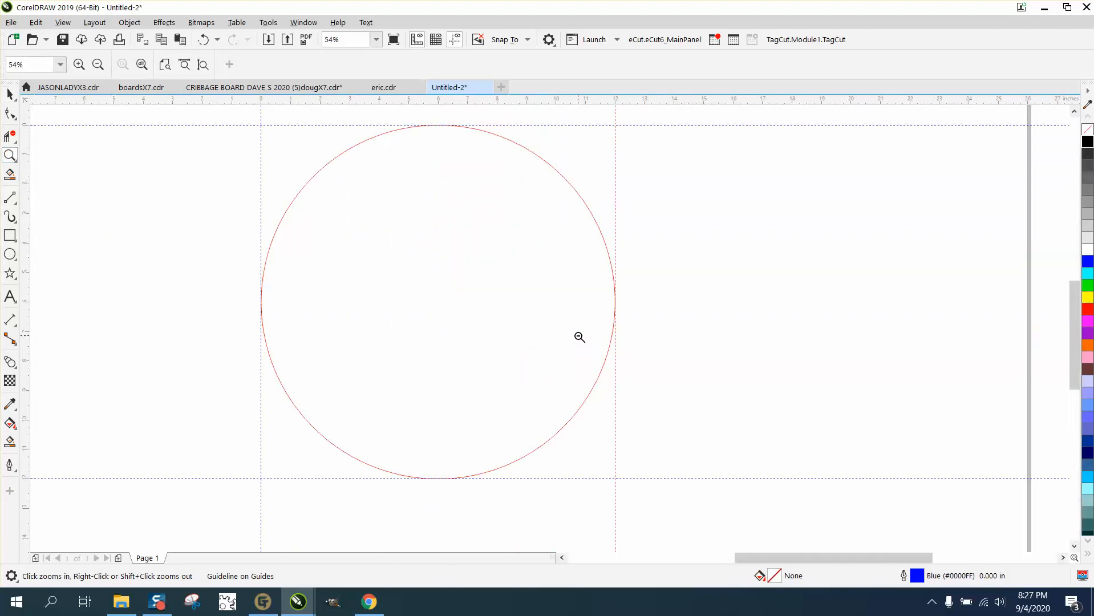